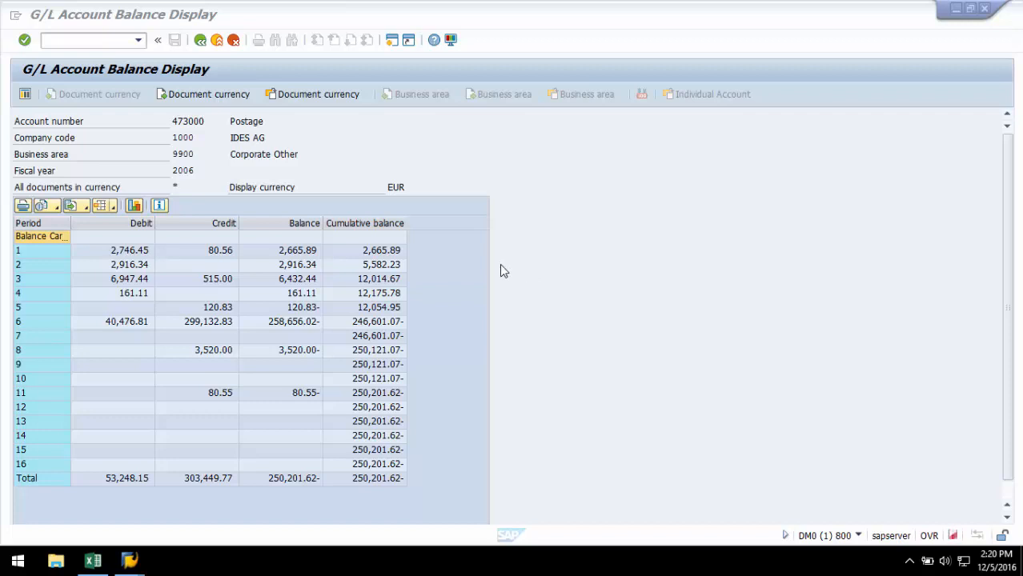
Step: Note the cumulative balance and period columns in SAP, then switch to the FS10N workbook's Year and Company Code headings
left_click(364, 222)
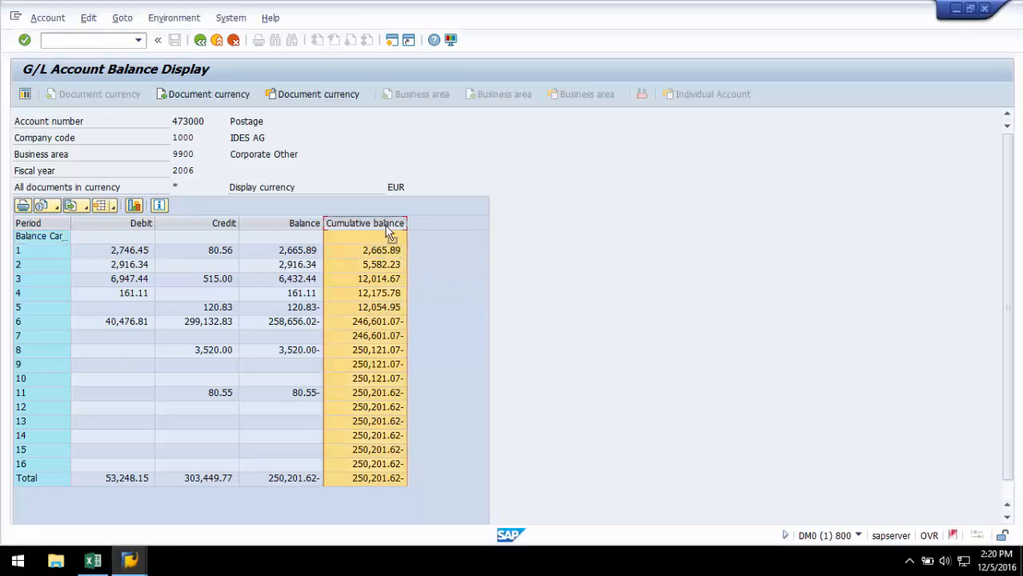
left_click(28, 223)
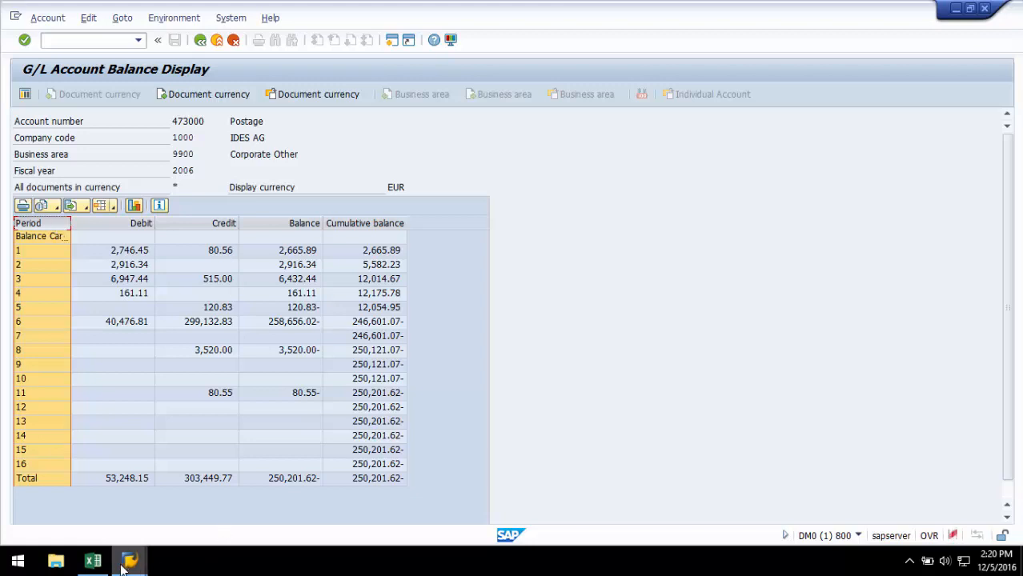
left_click(93, 561)
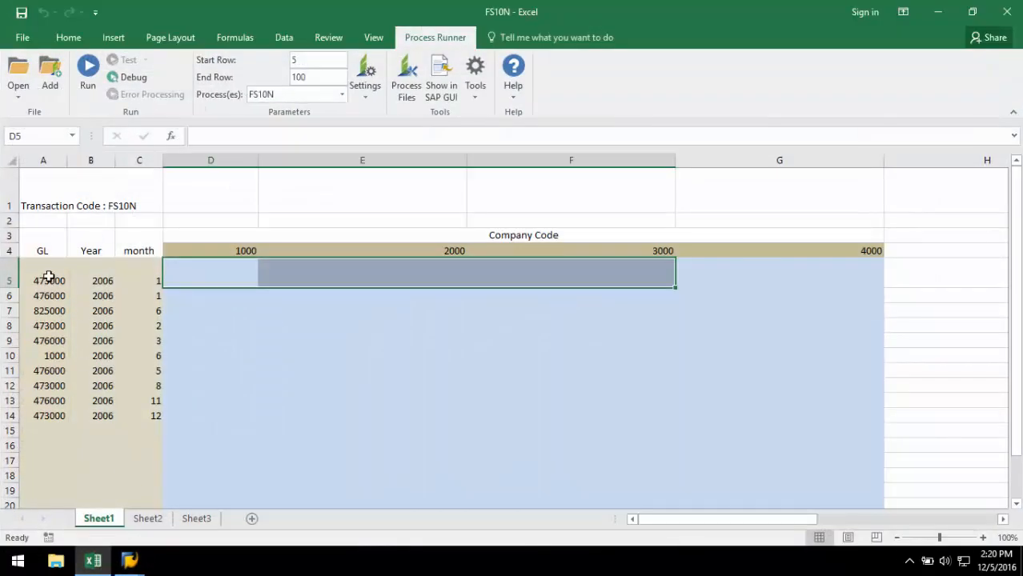
left_click(90, 235)
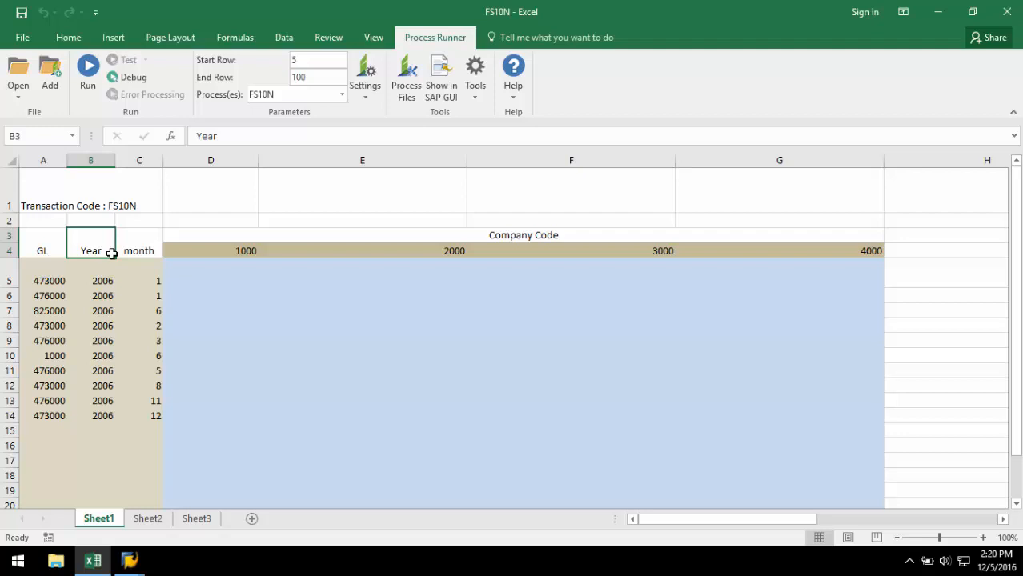
left_click(524, 235)
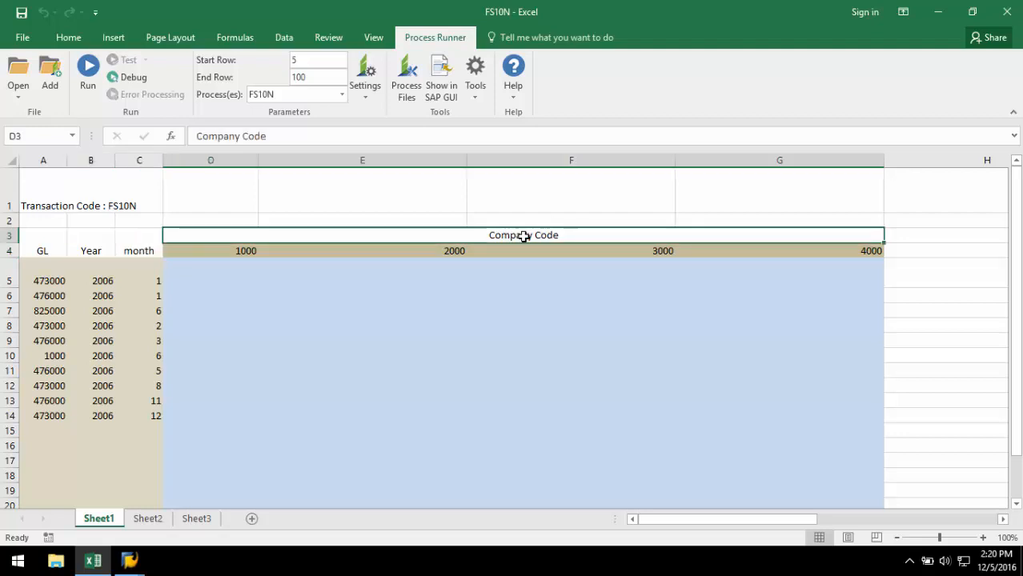
mouse_move(489, 251)
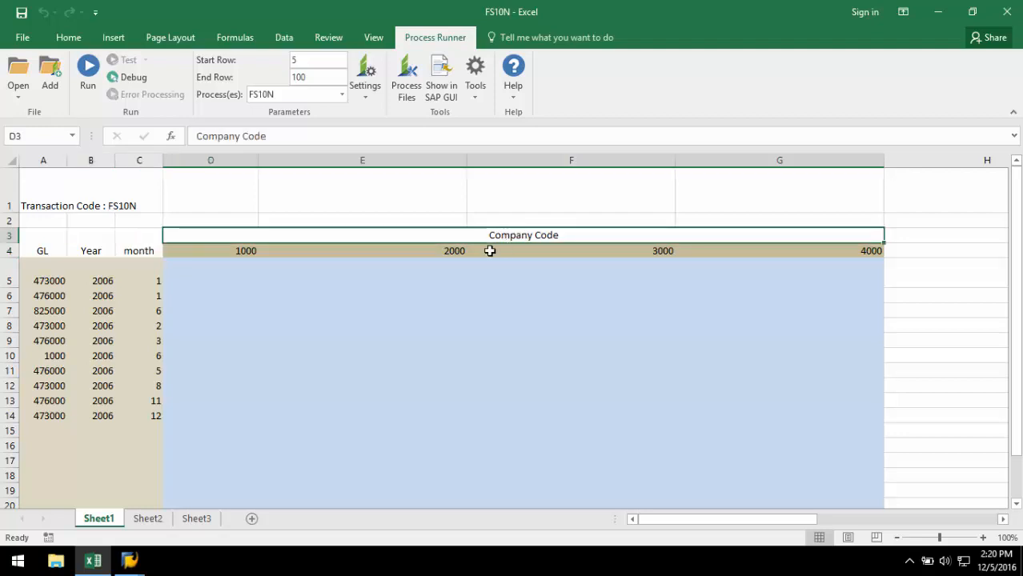
Step: Run Process Runner against the open SAP GUI session to pull balances into company codes 1000–4000
left_click(88, 67)
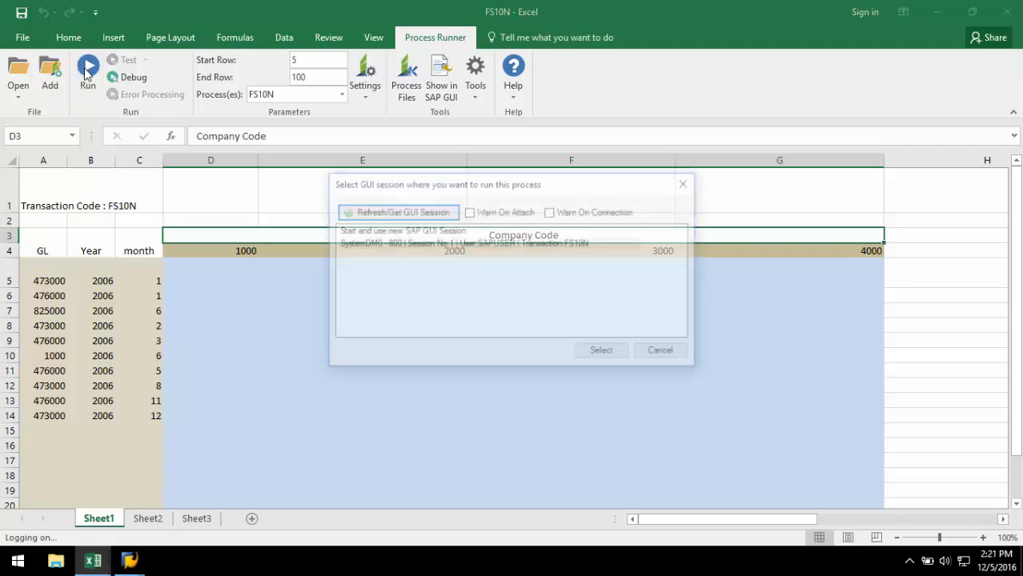
left_click(600, 350)
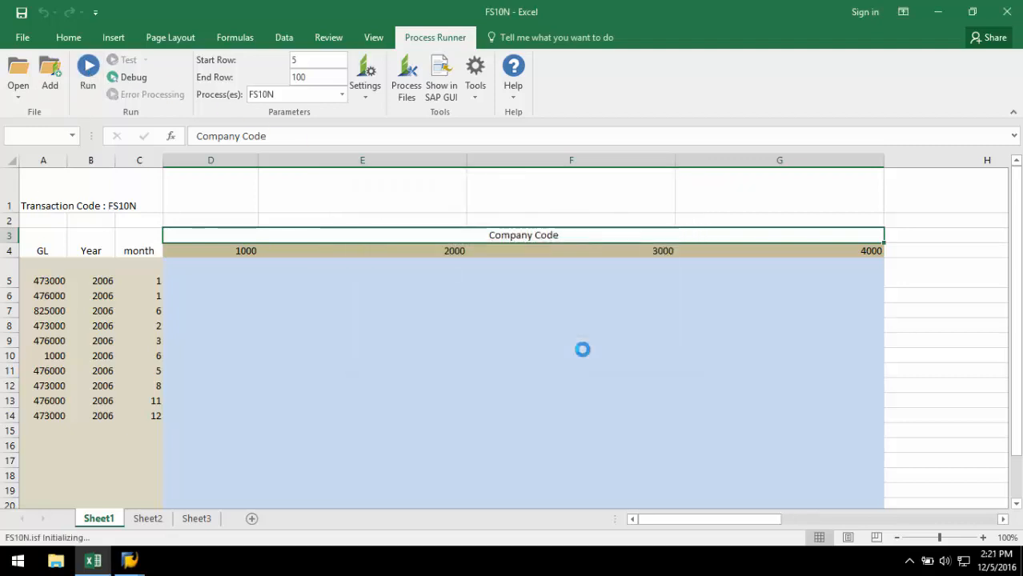
left_click(89, 71)
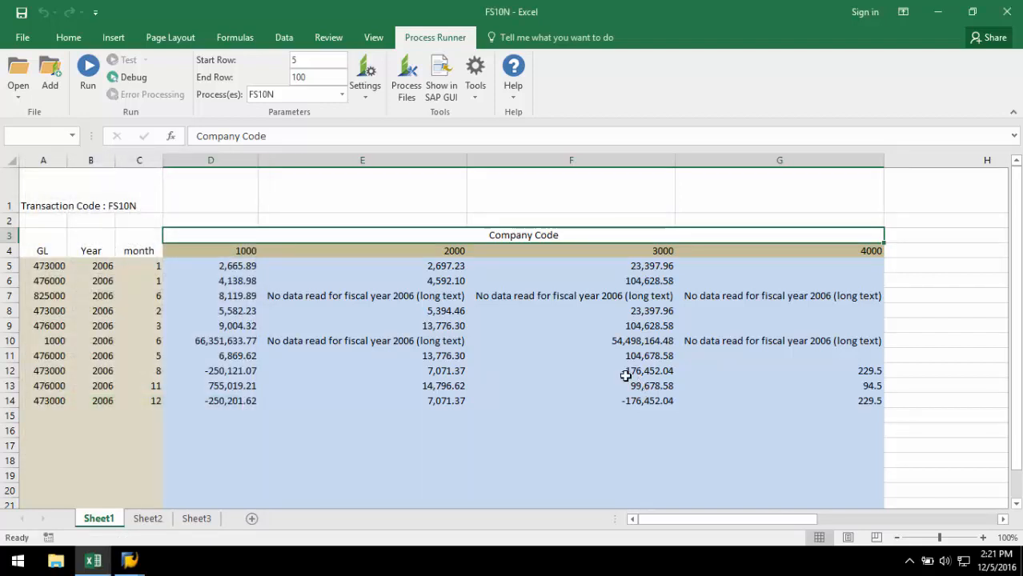
mouse_move(624, 6)
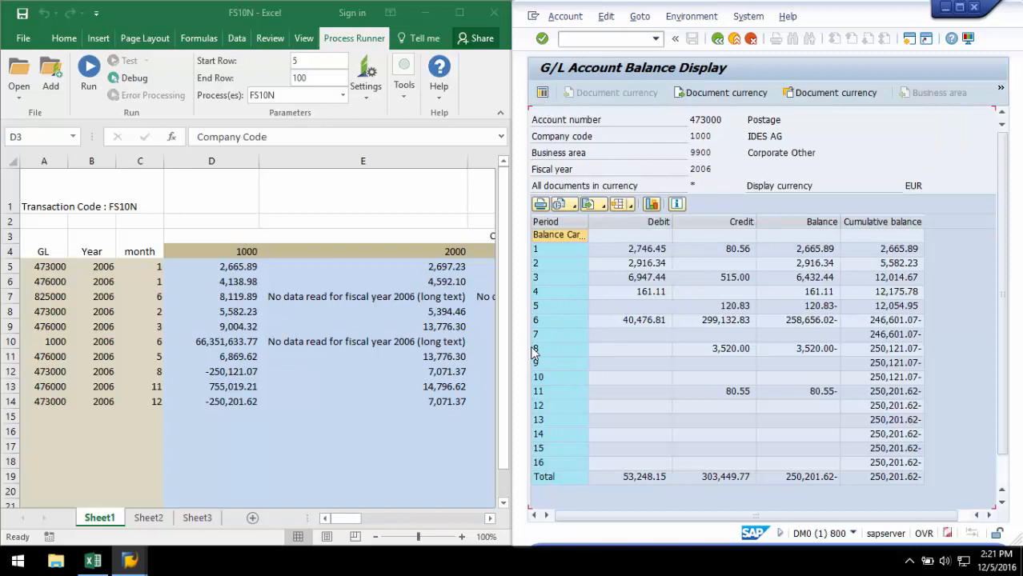
Step: Select period 8 of account 473000 in SAP to compare its cumulative balance with the sheet
left_click(728, 349)
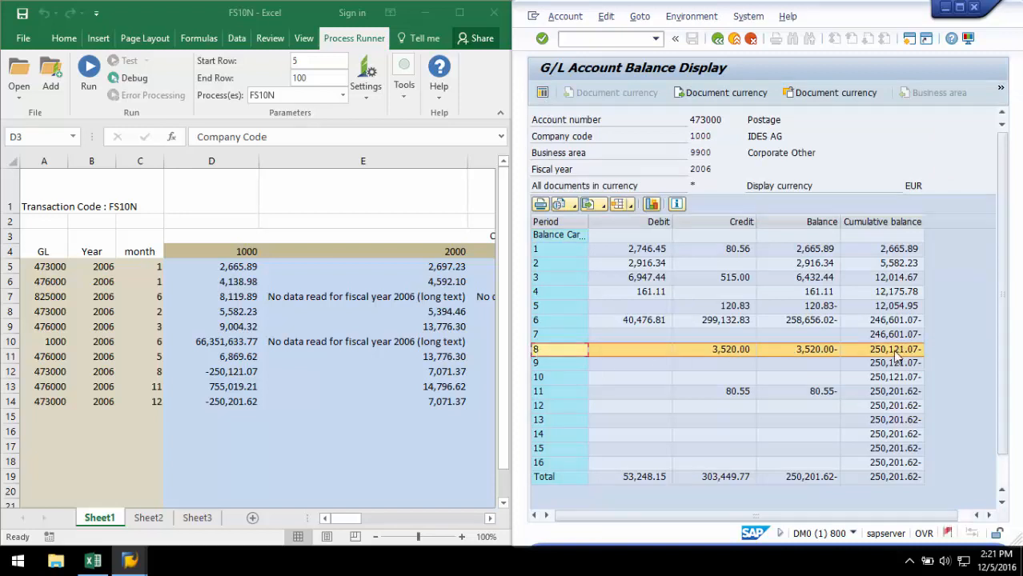